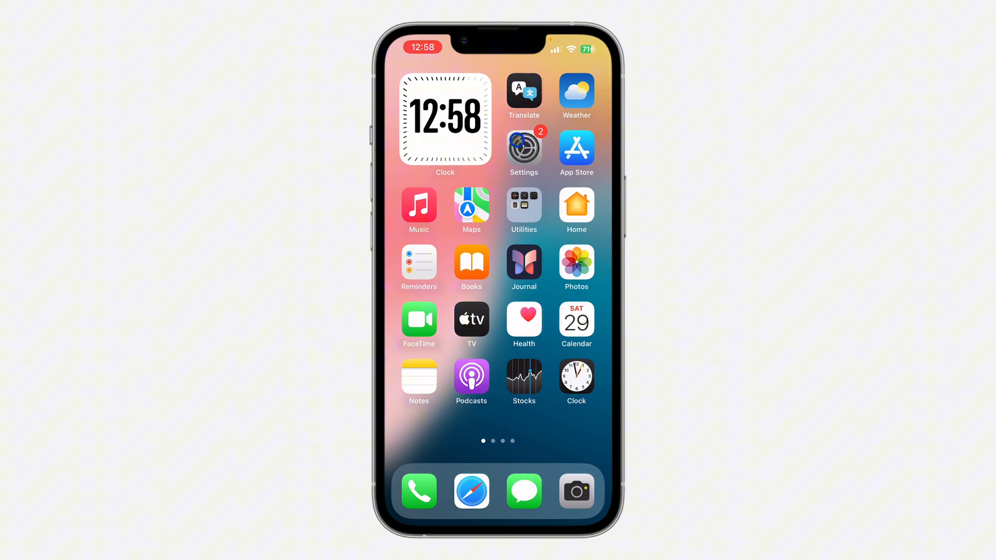
- Launch Safari and switch to the Private tab group to show the private start page
{"action": "left_click", "coordinate": [523, 148]}
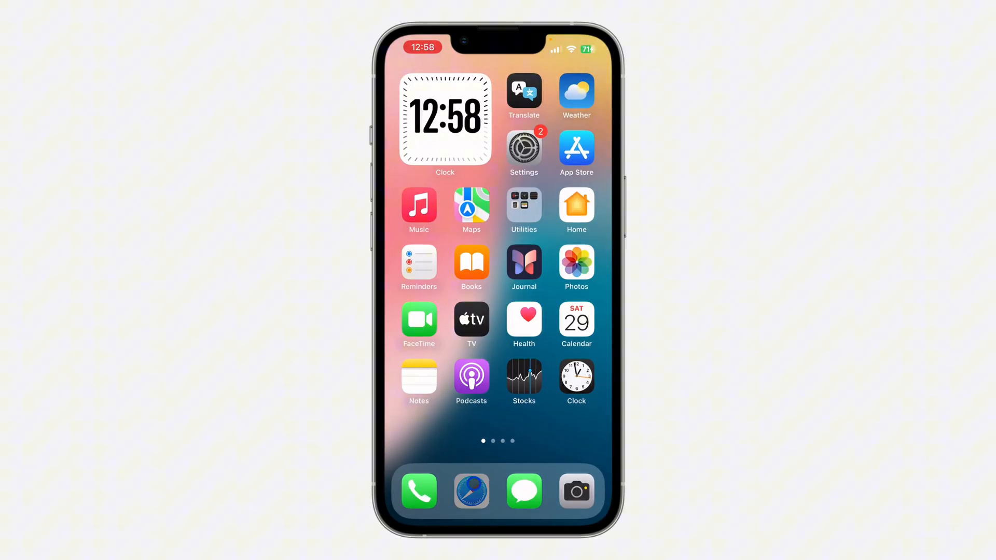
{"action": "left_click", "coordinate": [471, 491]}
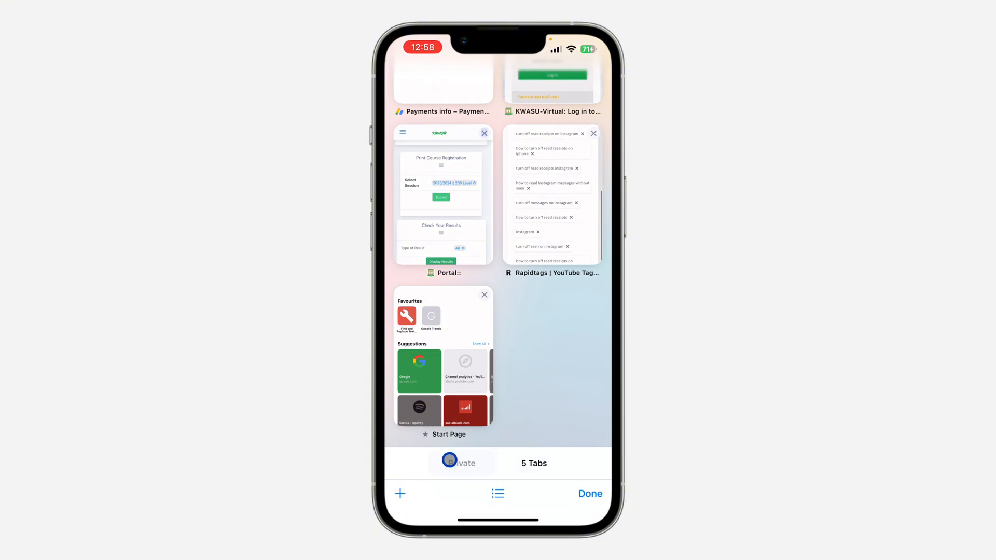
{"action": "left_click", "coordinate": [460, 463]}
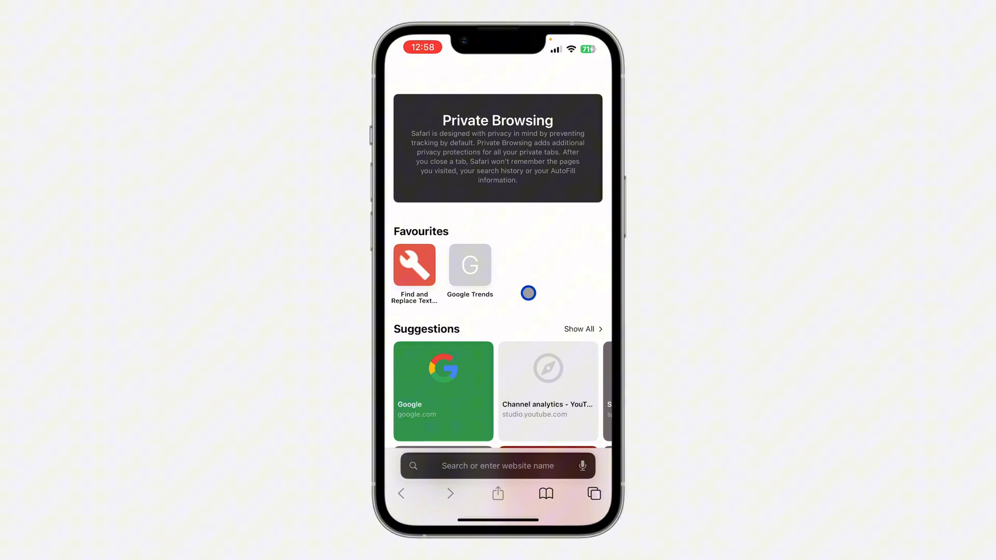
{"action": "mouse_move", "coordinate": [599, 473]}
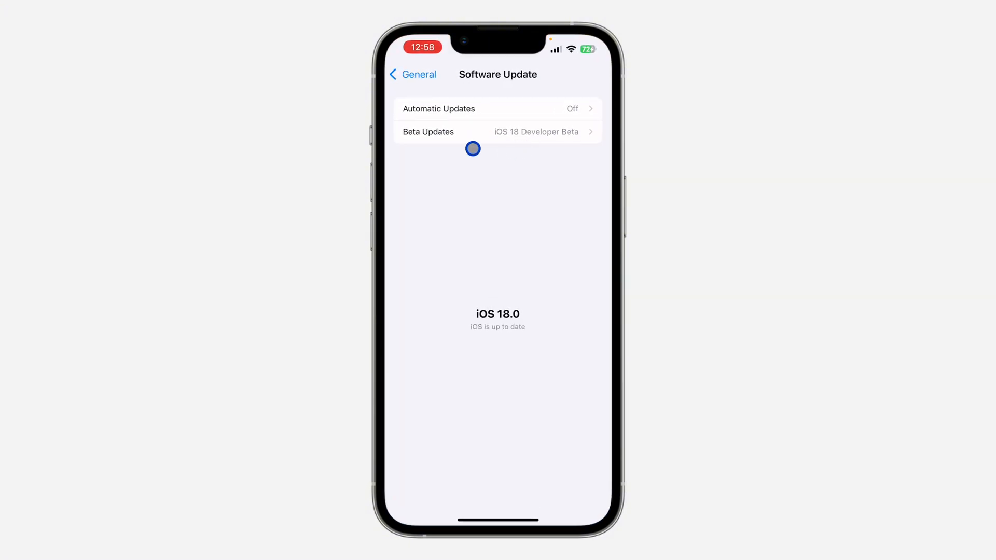
- Navigate back from Software Update through General to the main Settings list
{"action": "left_click", "coordinate": [412, 75]}
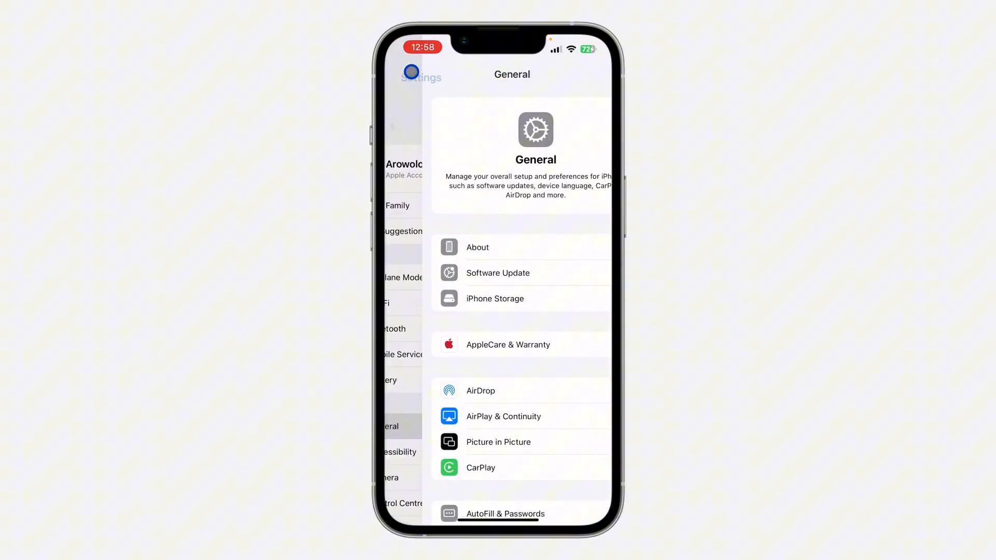
{"action": "left_click", "coordinate": [418, 73]}
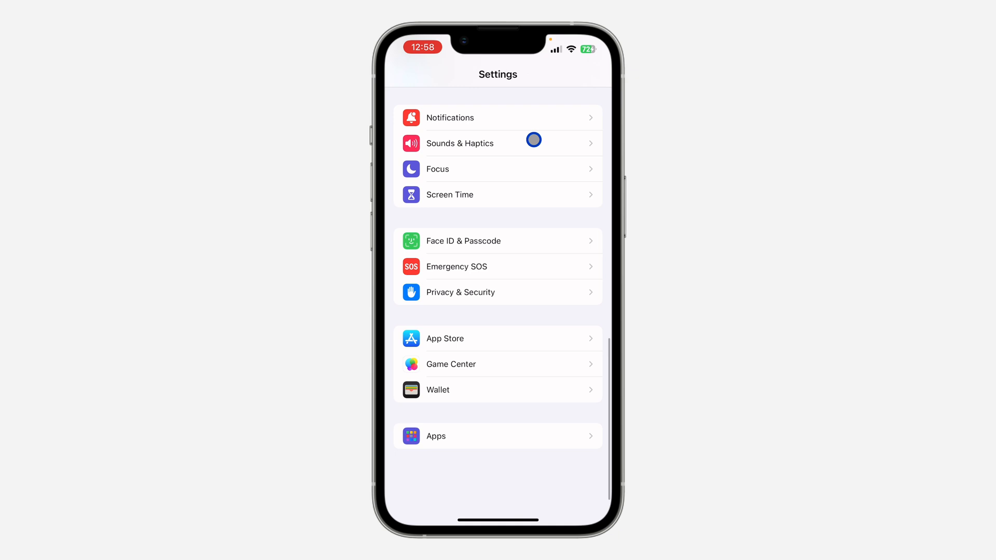
{"action": "scroll", "scroll_direction": "down", "scroll_amount": 3}
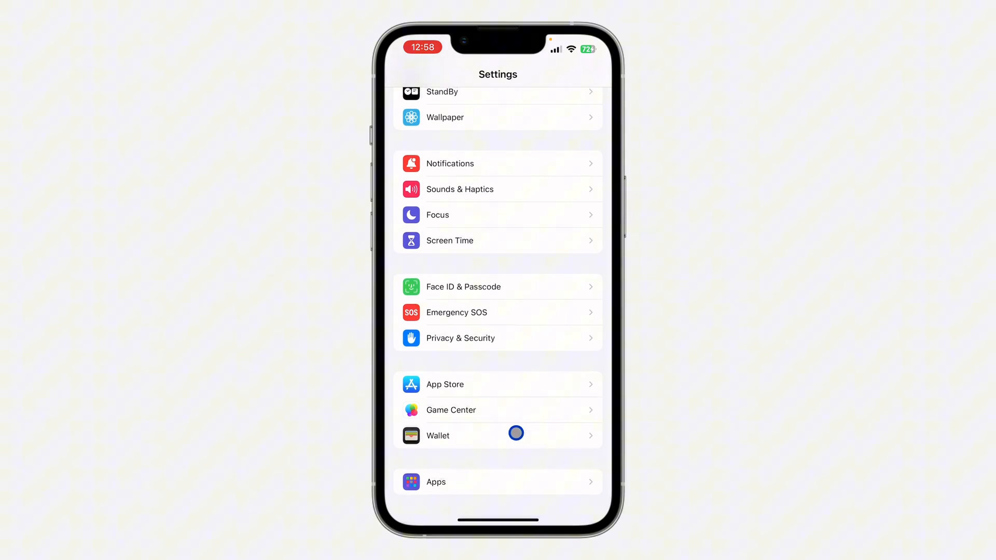
- Open the Apps list in Settings and scroll down toward Safari
{"action": "left_click", "coordinate": [436, 481]}
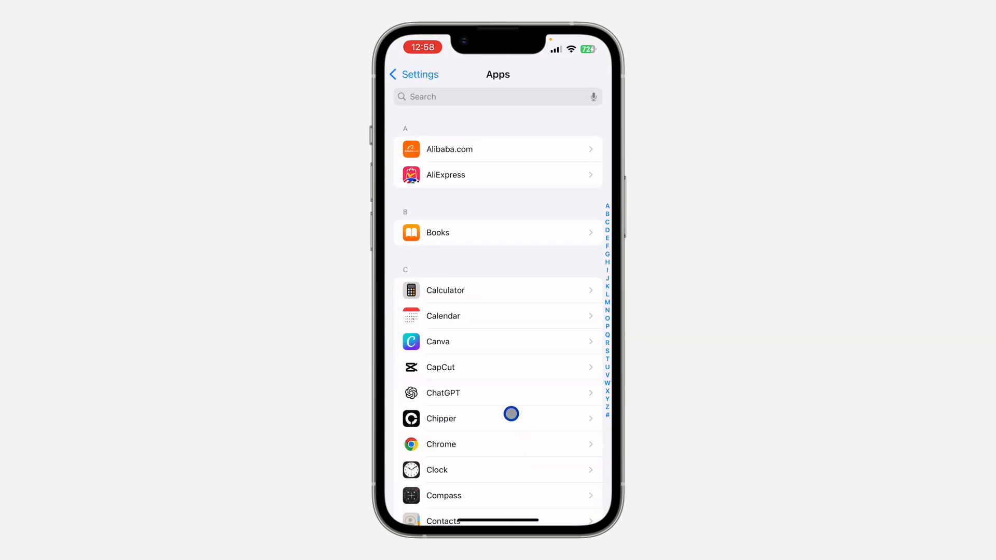
{"action": "scroll", "scroll_direction": "down", "scroll_amount": 3}
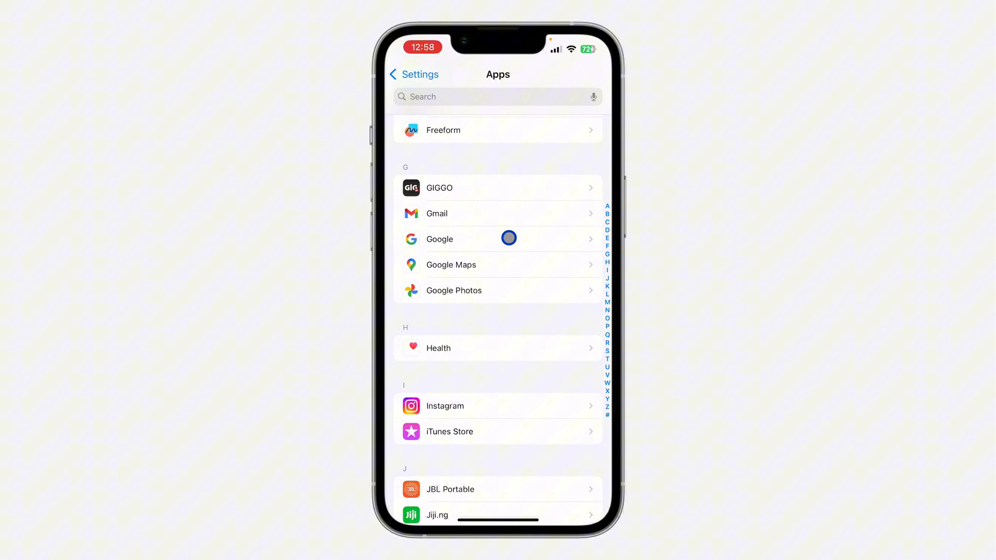
{"action": "scroll", "scroll_direction": "down", "scroll_amount": 3}
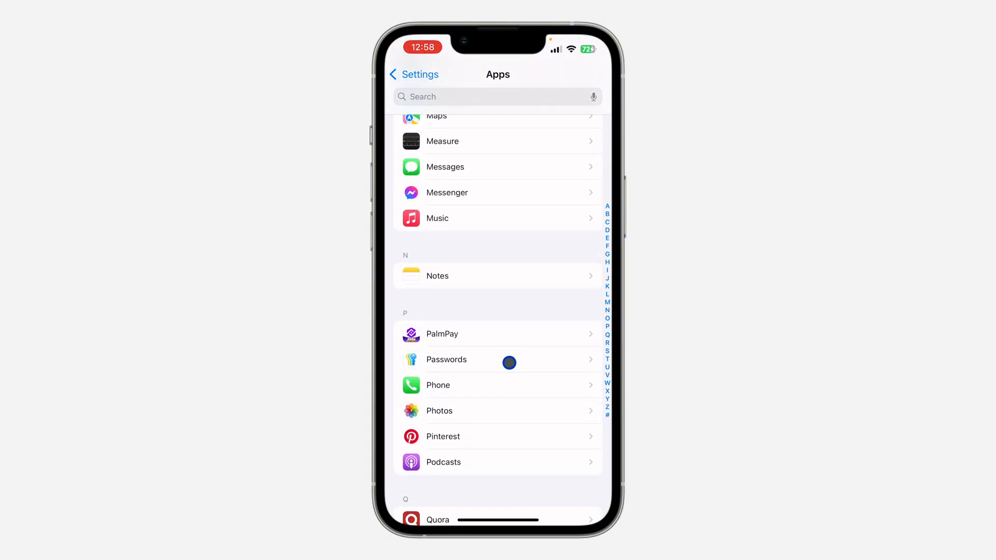
{"action": "scroll", "scroll_direction": "down", "scroll_amount": 3}
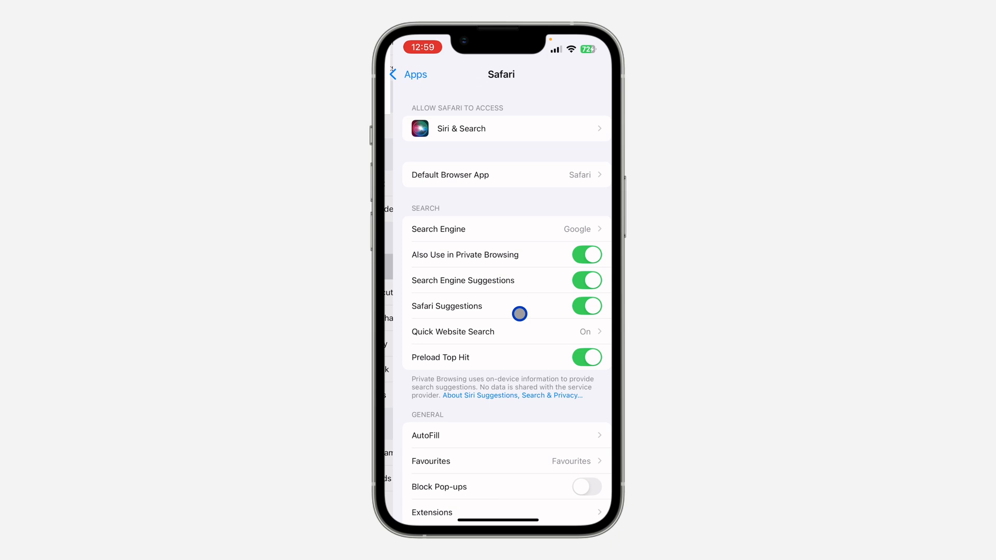
- In Safari's Privacy & Security settings, turn on Require Face ID to Unlock Private Browsing
{"action": "scroll", "scroll_direction": "down", "scroll_amount": 3}
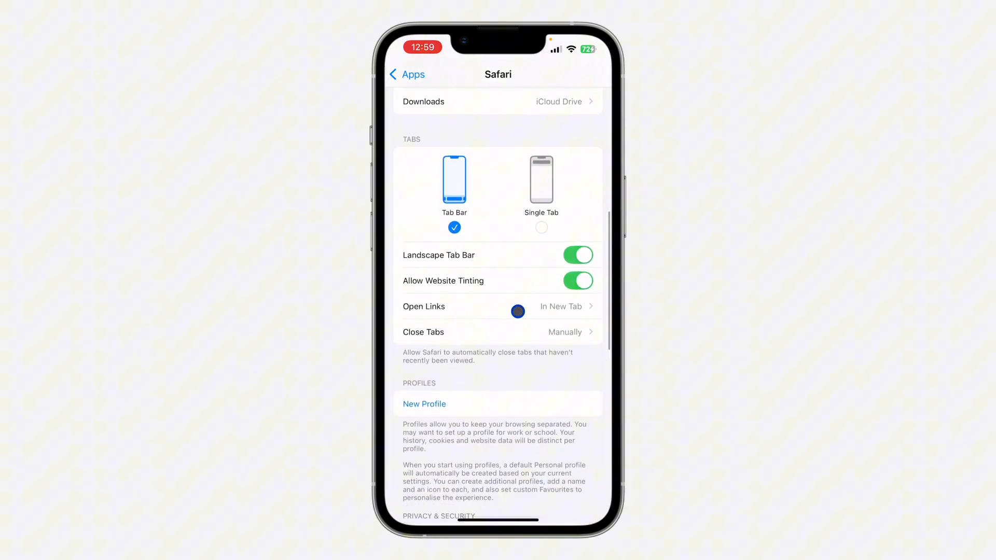
{"action": "scroll", "scroll_direction": "down", "scroll_amount": 3}
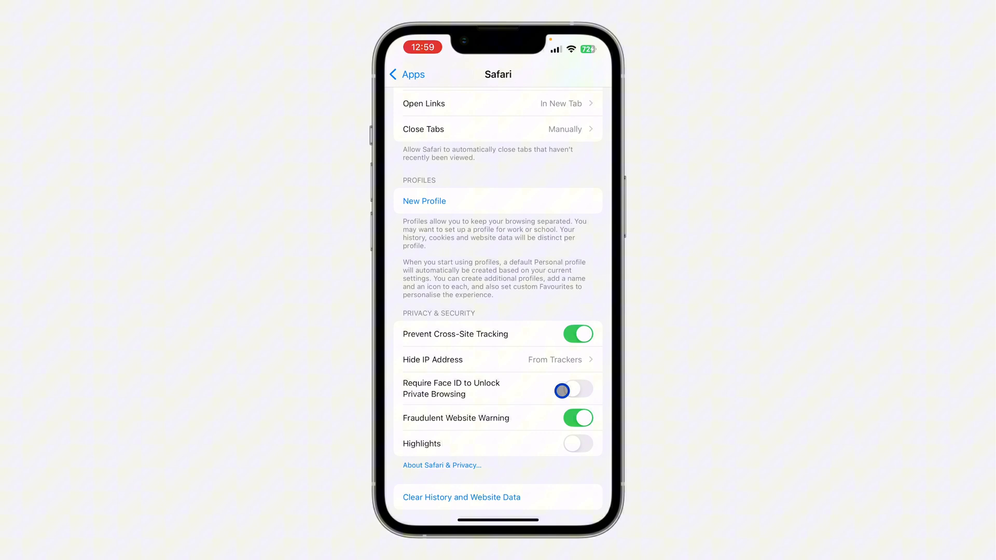
{"action": "left_click", "coordinate": [578, 389]}
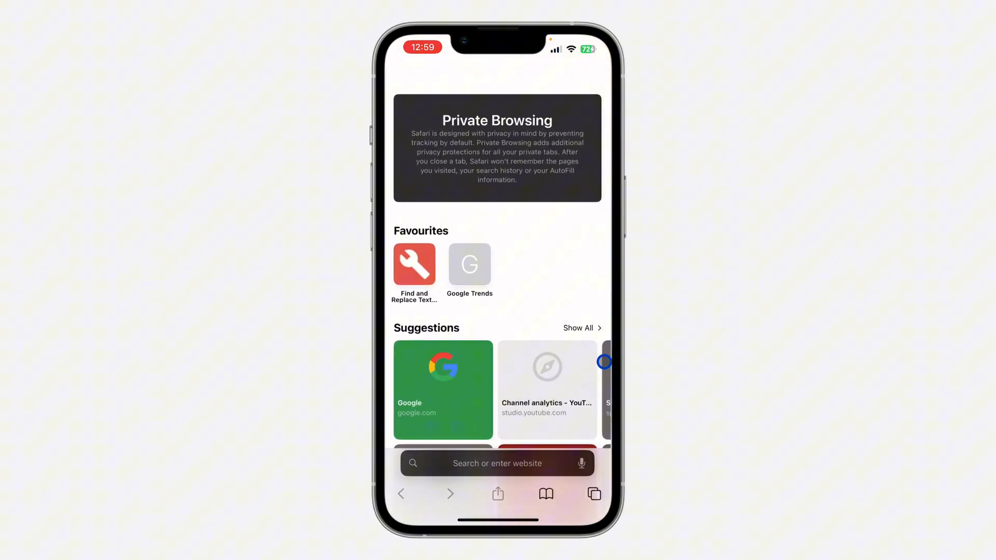
- Enter 'hi' in the private tab's address bar and bring up the overview of open tabs
{"action": "type", "text": "hi"}
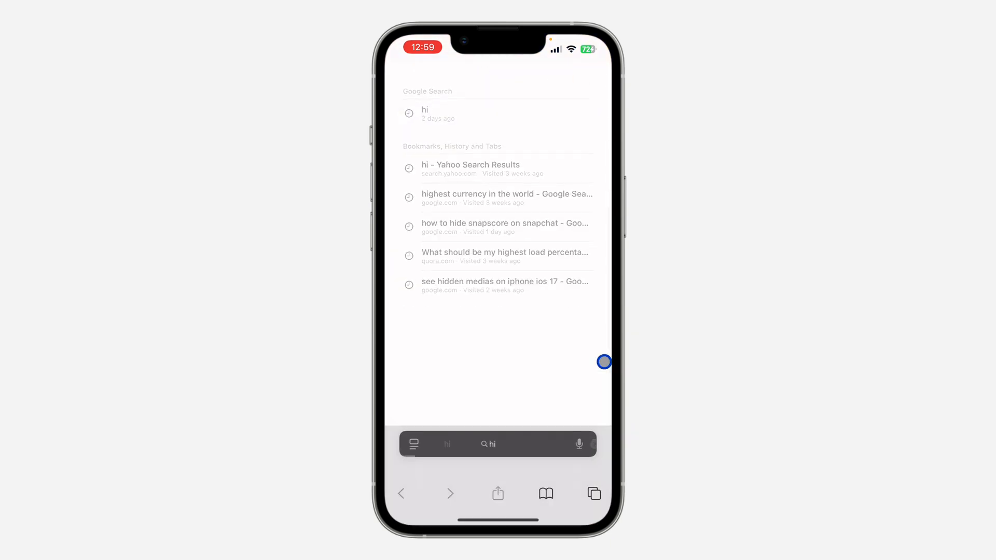
{"action": "left_click", "coordinate": [593, 493]}
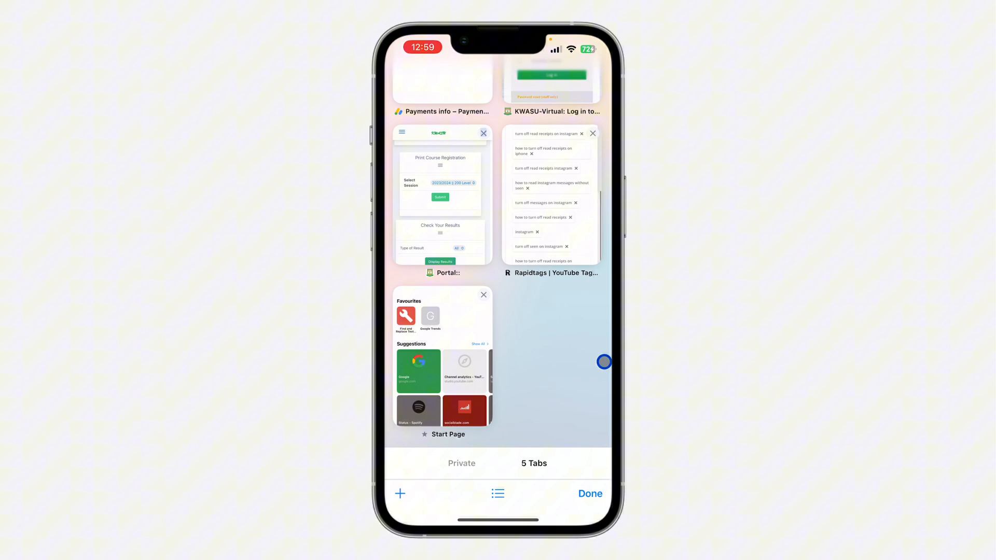